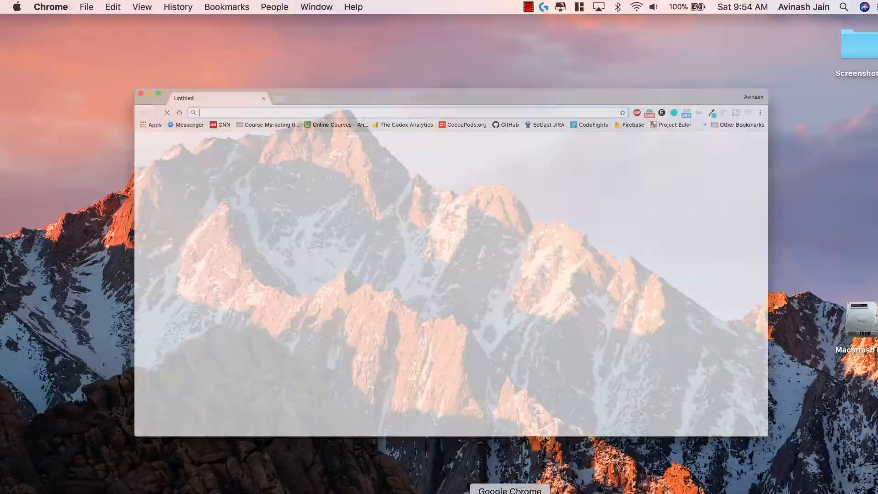
- Load thecodex.me/ios11 to reach The Codex's iOS 11 course page
type("thecodex.me/ios11")
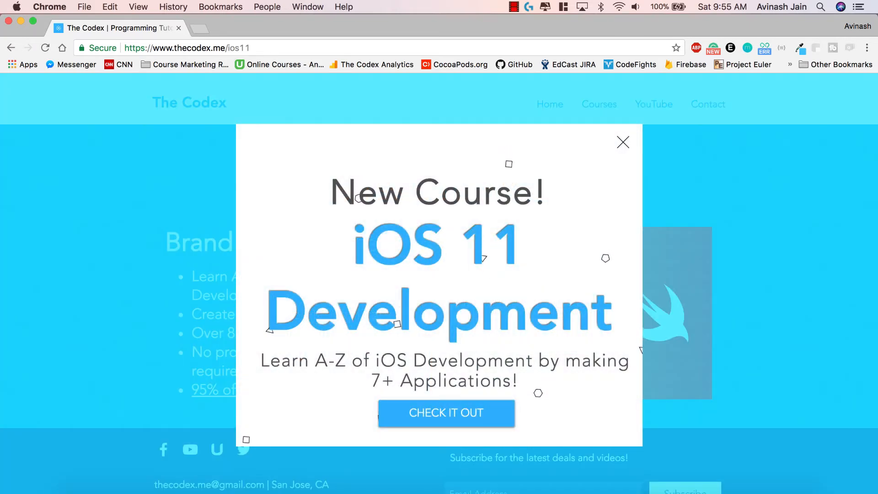
- Dismiss the New Course pop-up and follow the '95% off! Get it for just $10!' link to Udemy
left_click(623, 141)
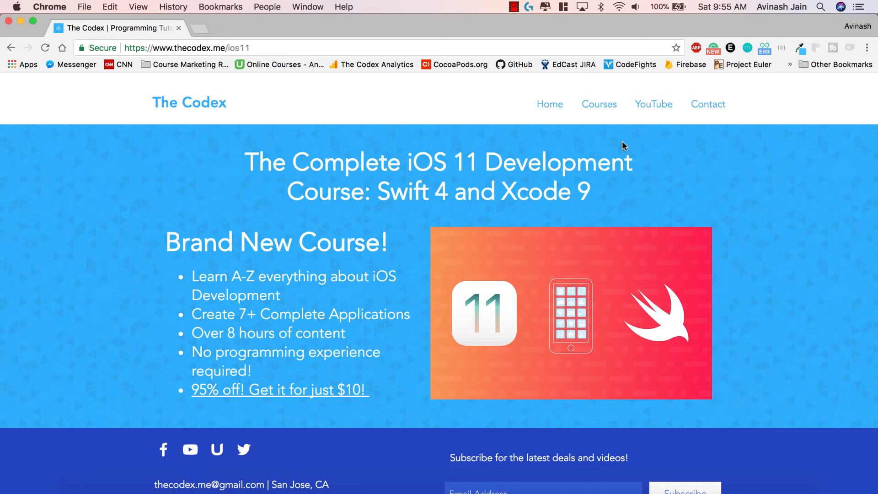
mouse_move(297, 388)
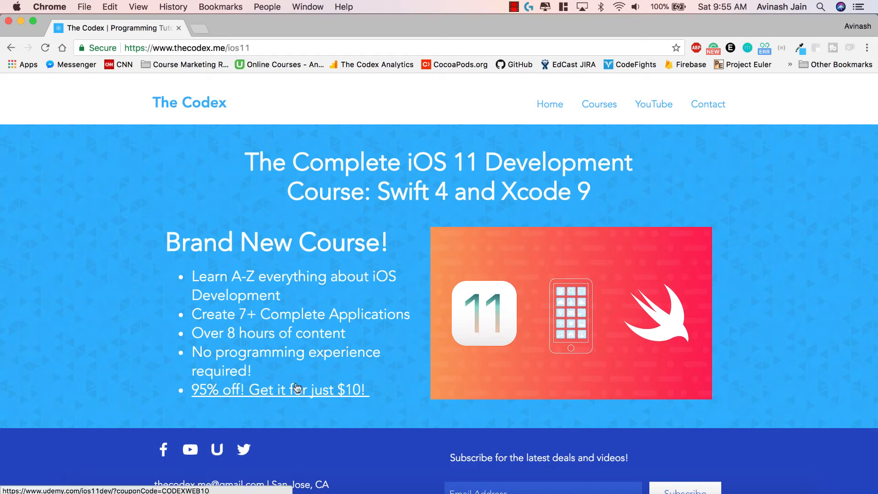
left_click(279, 389)
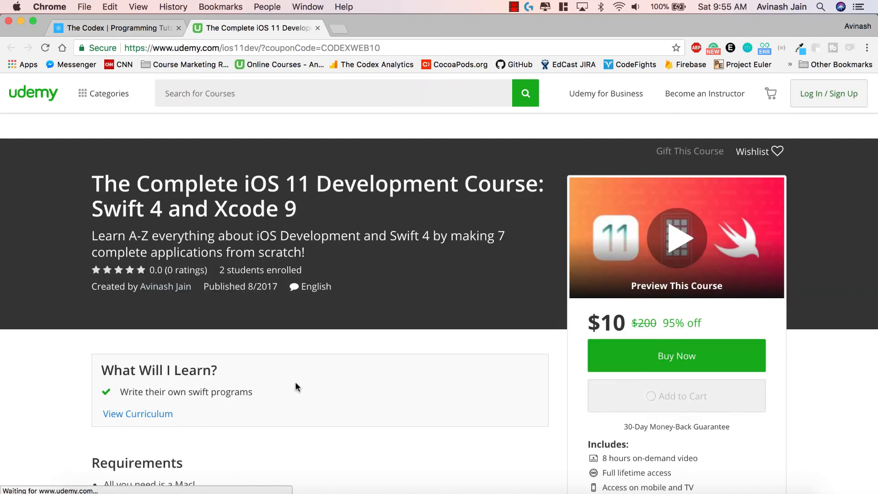